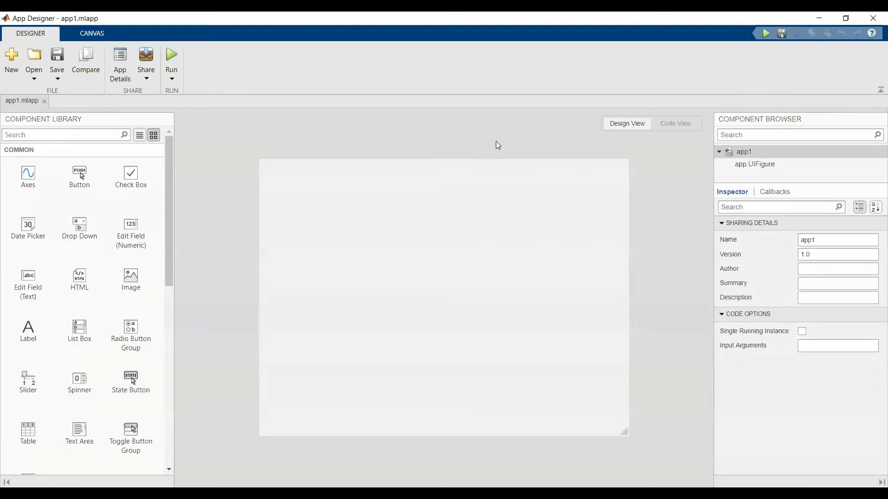
pyautogui.moveTo(269, 152)
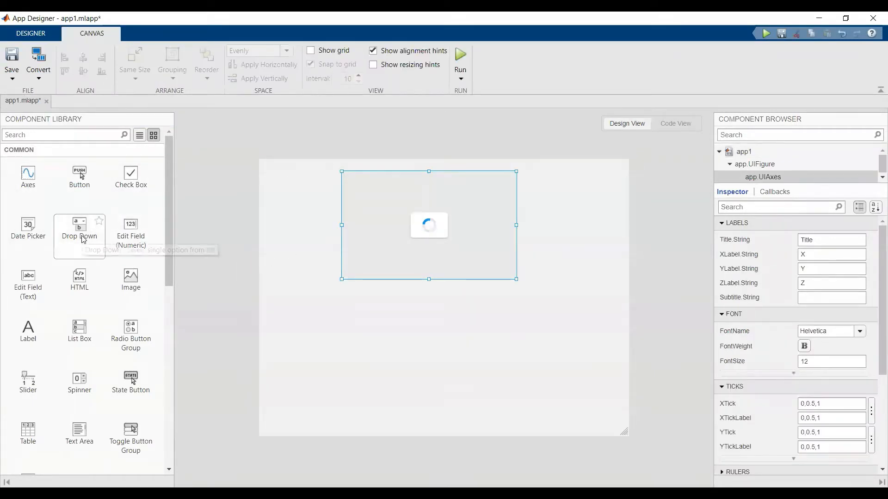
pyautogui.moveTo(80, 173)
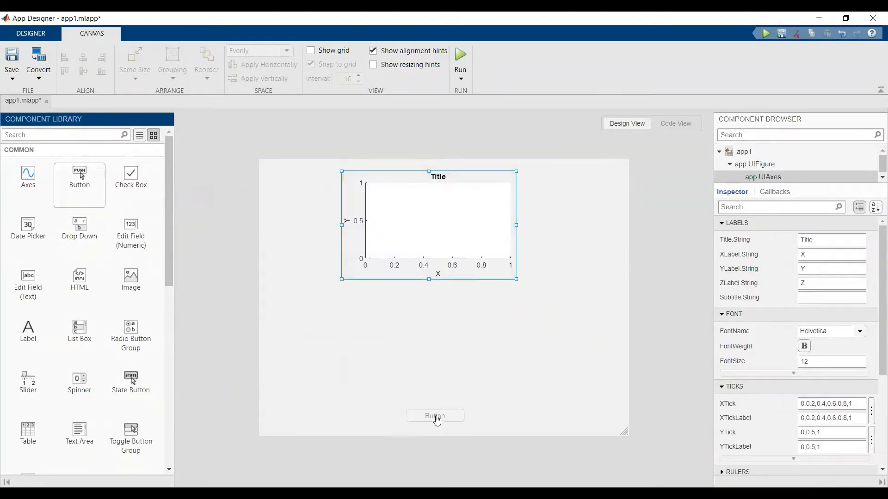
# Step: Drop a push button below the axes and a table between the plot and the button
pyautogui.click(436, 415)
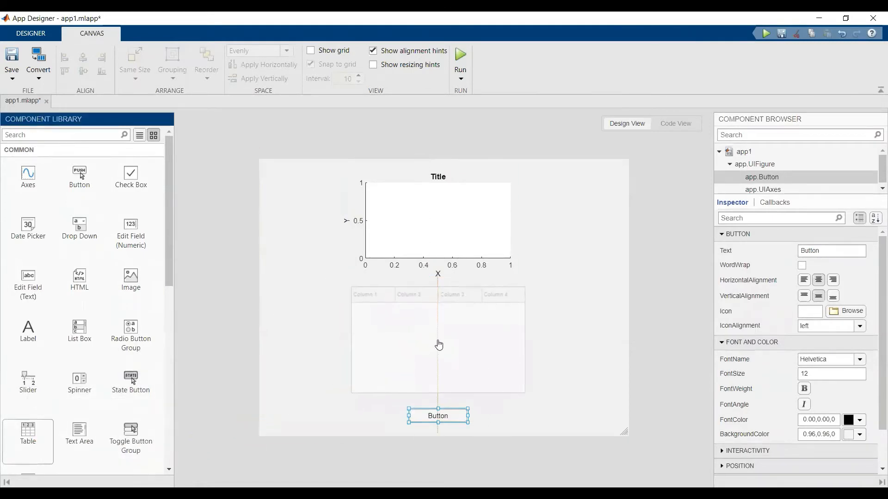
pyautogui.click(437, 339)
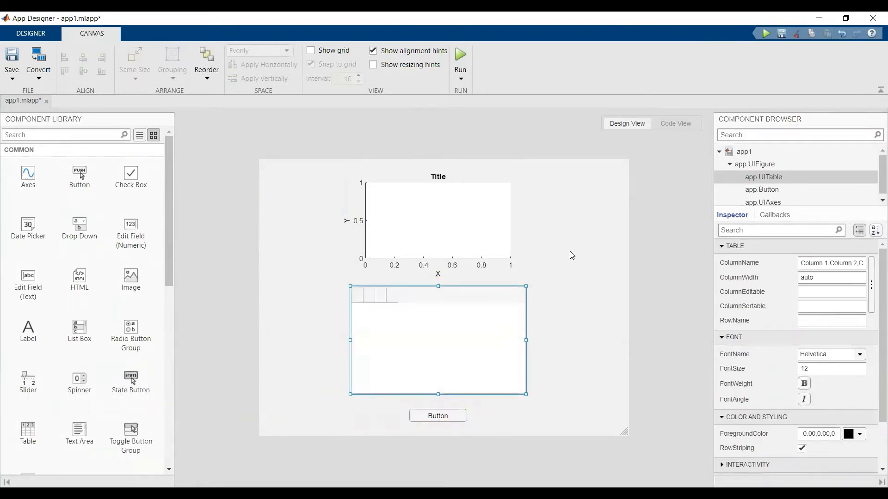
# Step: Edit the button's label text to 'Show Data', correcting the typo
pyautogui.rightClick(437, 415)
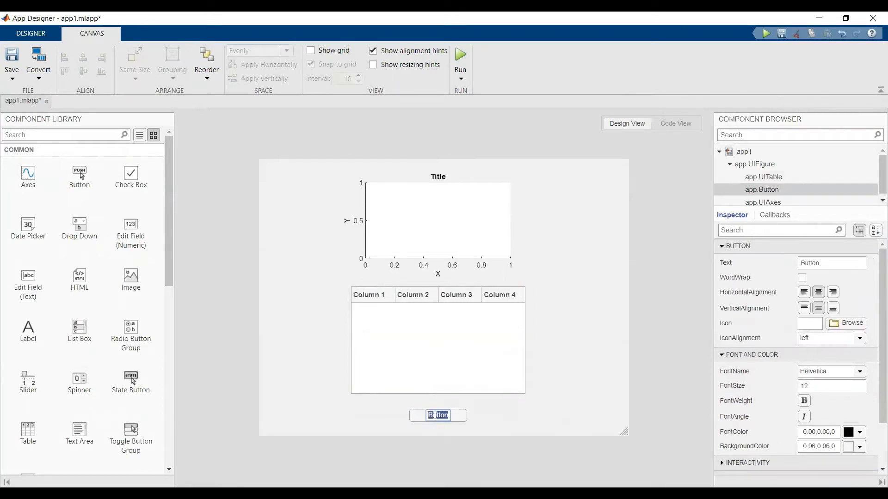
pyautogui.write('Show DA')
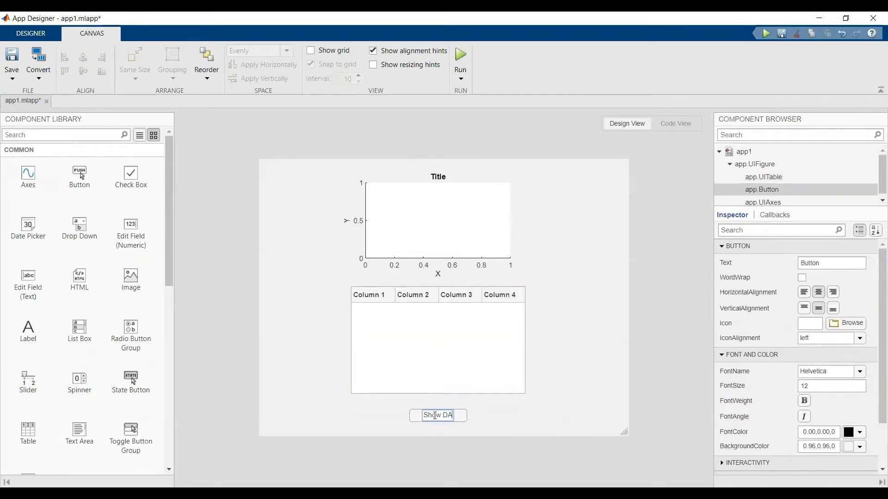
pyautogui.press('Backspace')
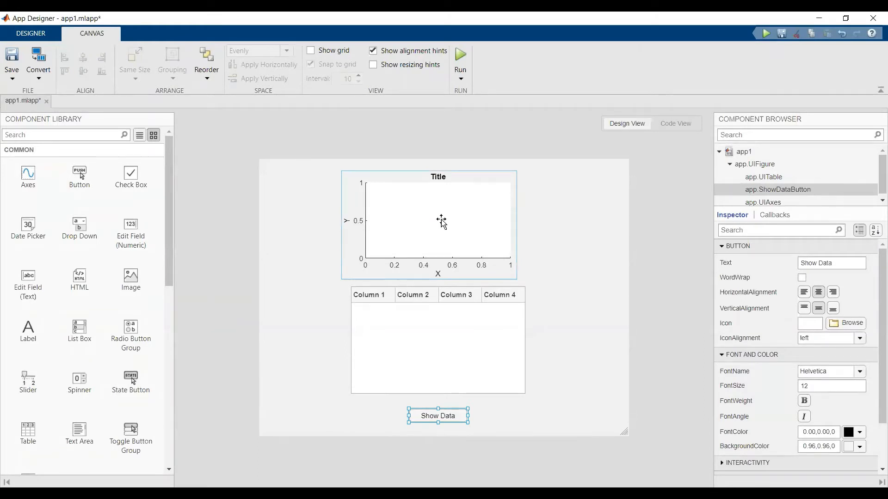
pyautogui.moveTo(434, 234)
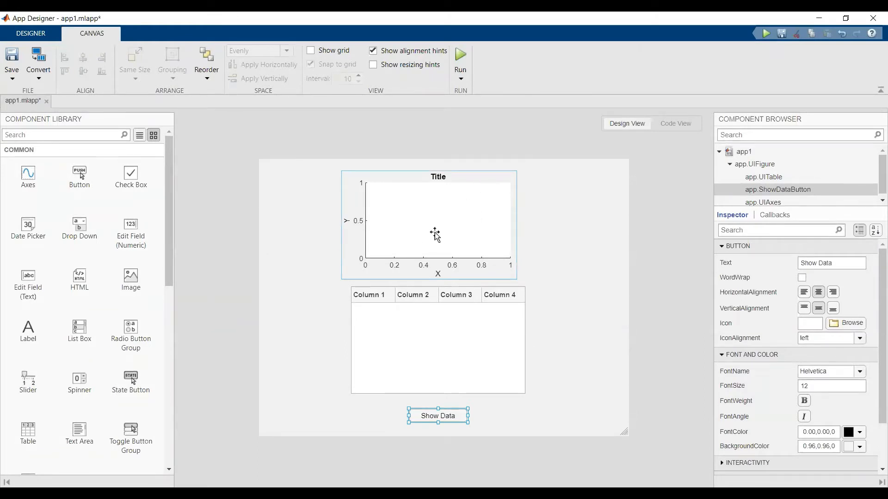
pyautogui.moveTo(438, 416)
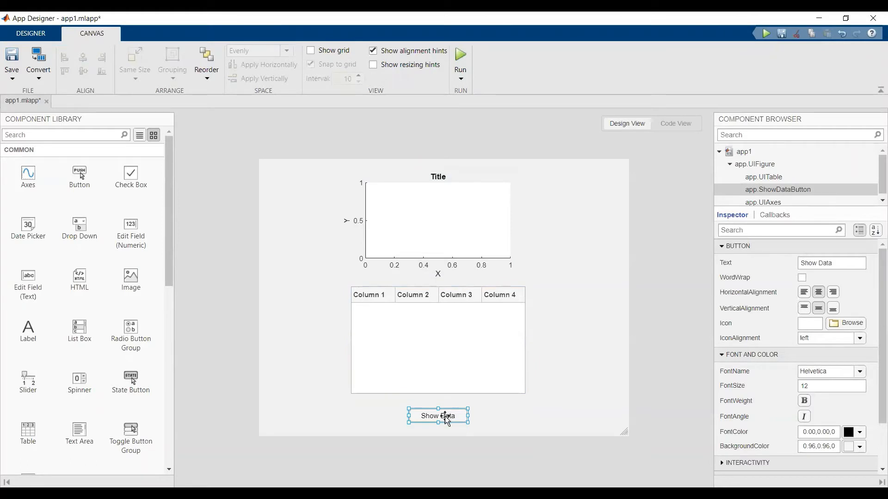
# Step: Add a ButtonPushedFcn callback to the Show Data button from its context menu
pyautogui.rightClick(438, 417)
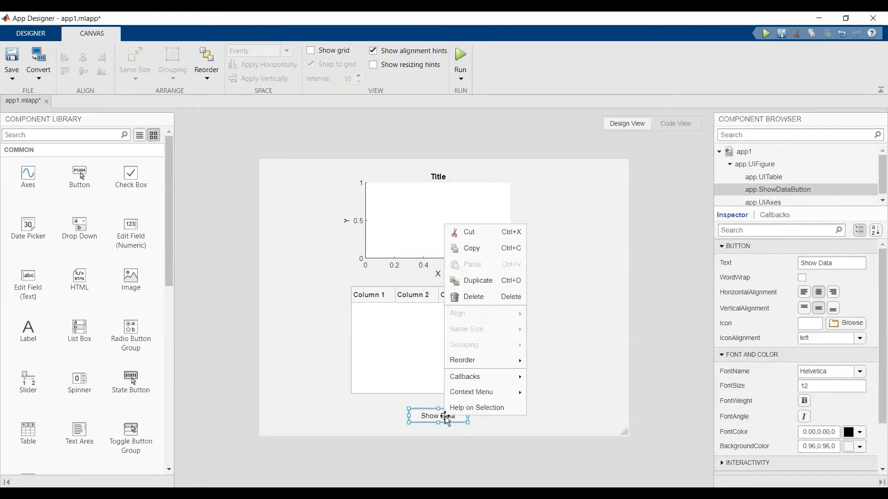
pyautogui.moveTo(464, 376)
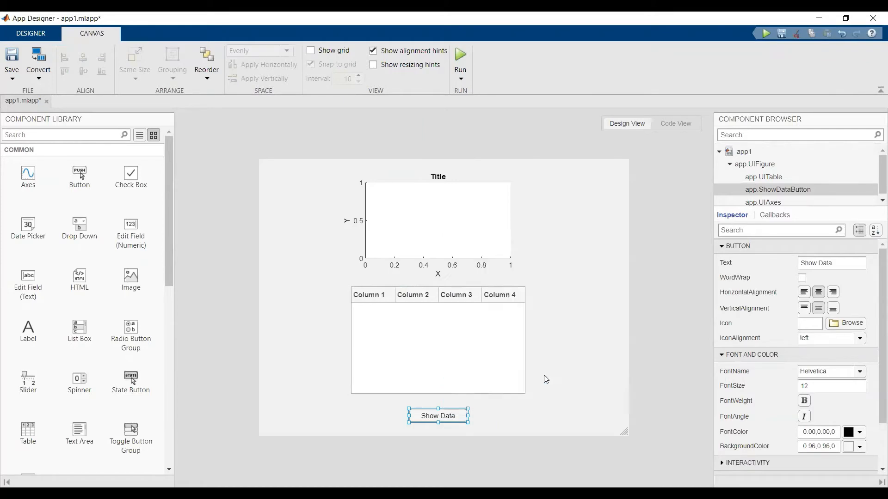
pyautogui.click(675, 123)
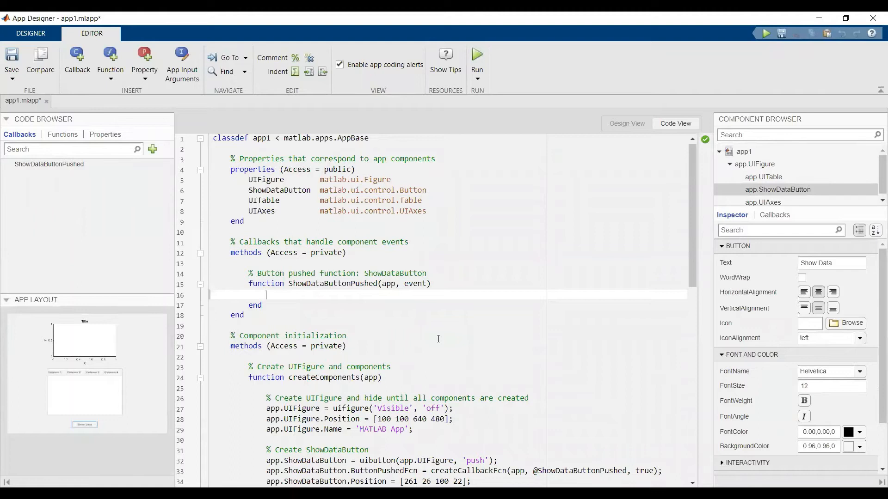
# Step: Write D = readtable("Big Data.xlsx") in the ShowDataButtonPushed callback
pyautogui.write('D')
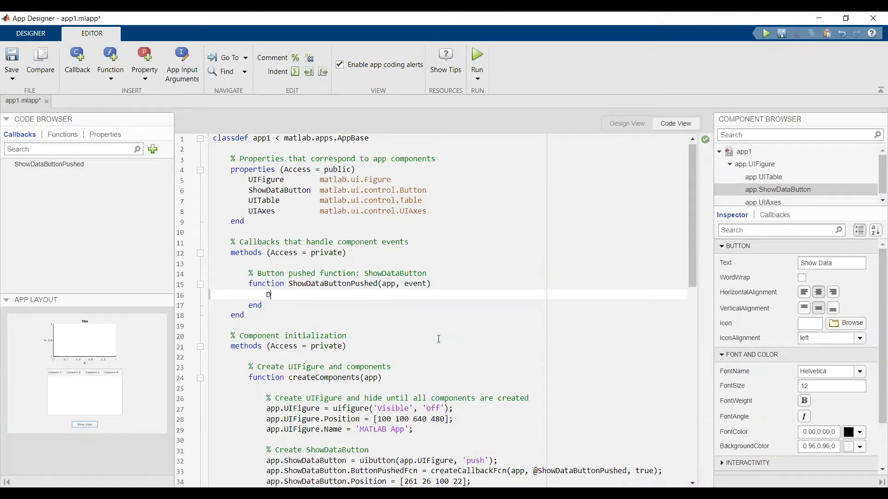
pyautogui.write('= readtable')
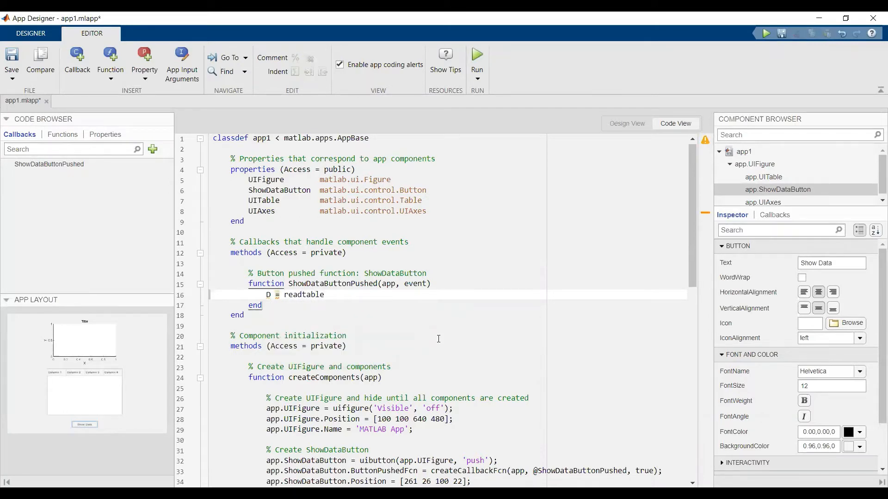
pyautogui.write('()')
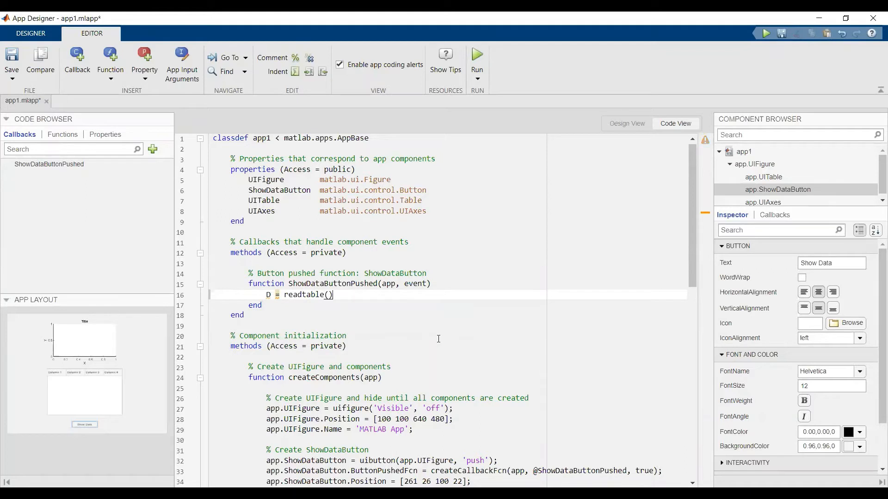
pyautogui.write('"Big Data.xlsx"')
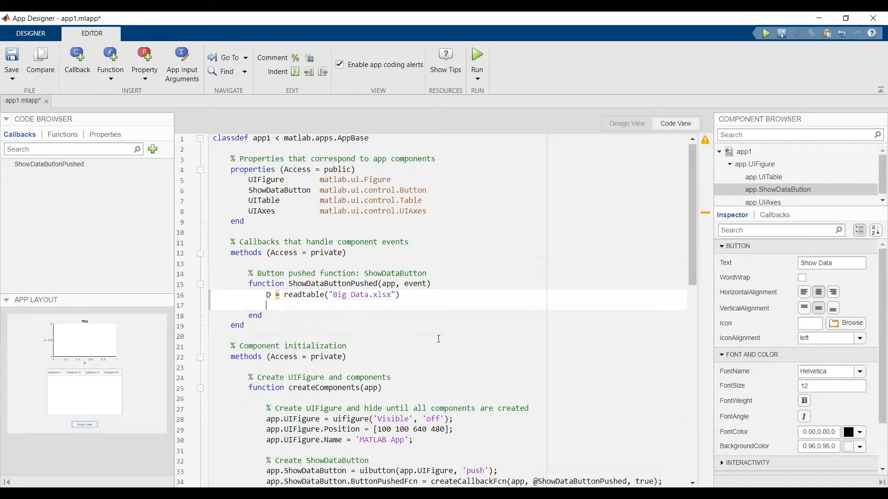
# Step: Assign the table's Time column to x with x = D.Time;
pyautogui.write('x =')
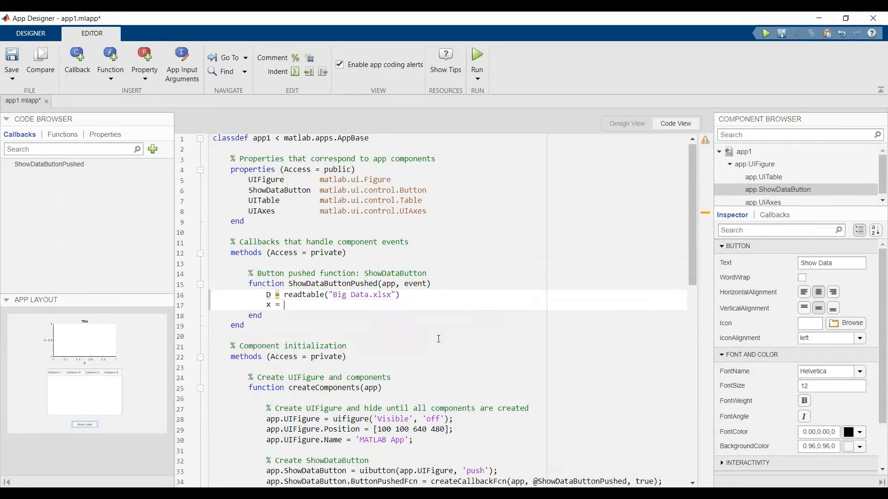
pyautogui.write('D.')
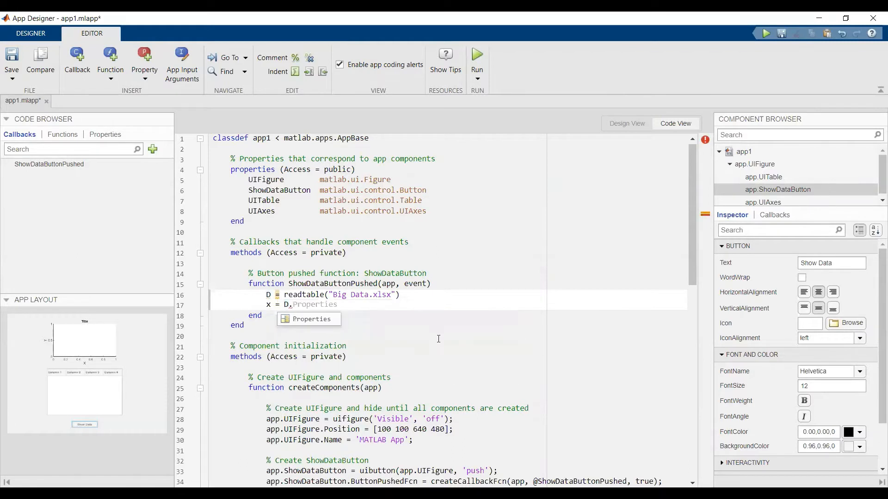
pyautogui.write('Time;')
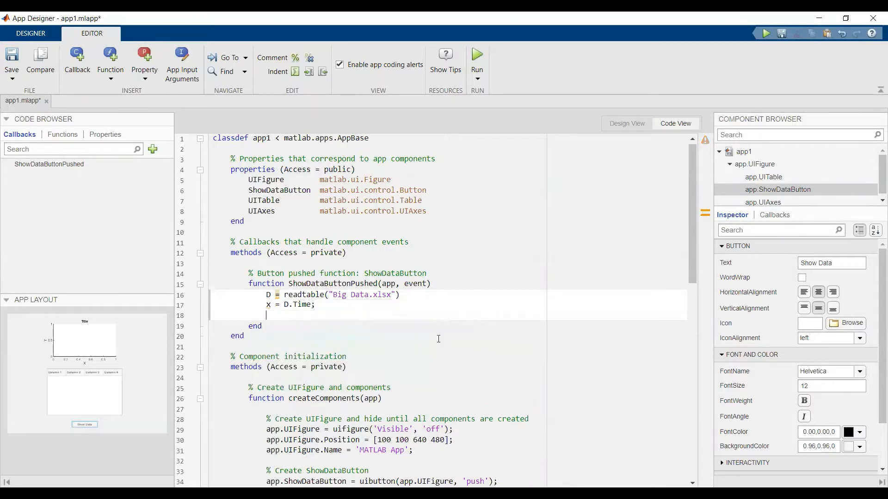
# Step: Assign the table's Speed column to y with y = D.Speed;
pyautogui.write('y =')
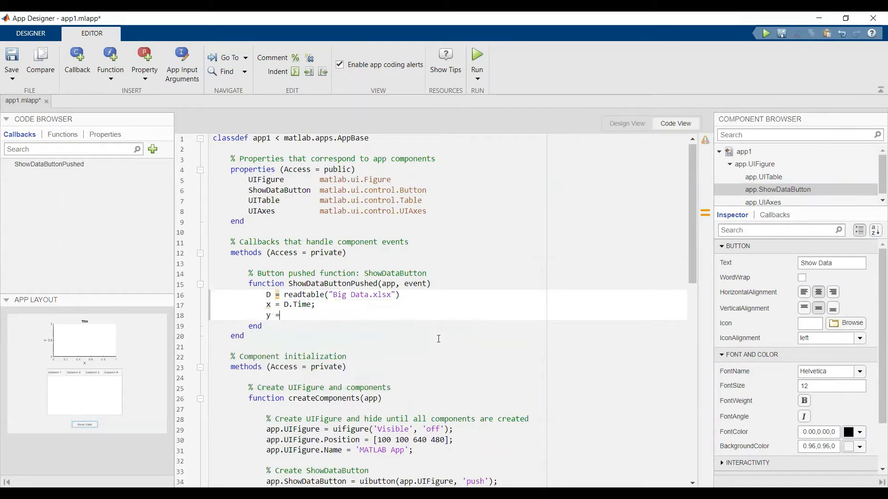
pyautogui.write('D')
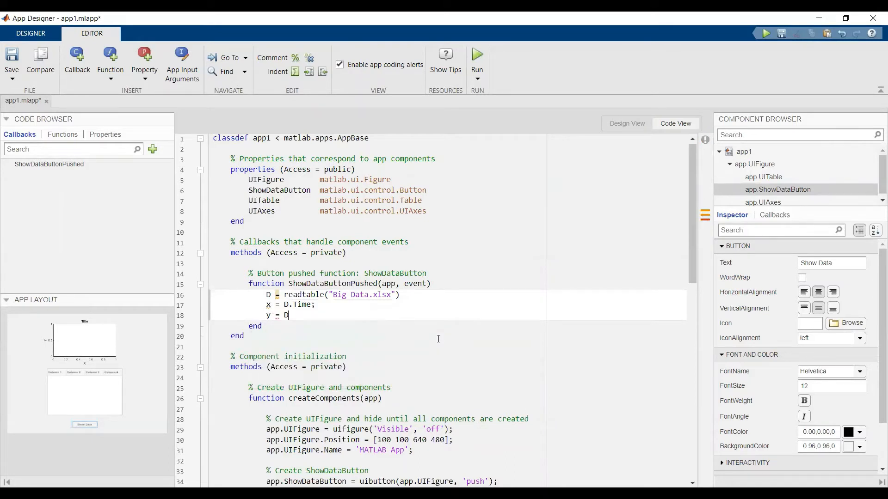
pyautogui.write('.')
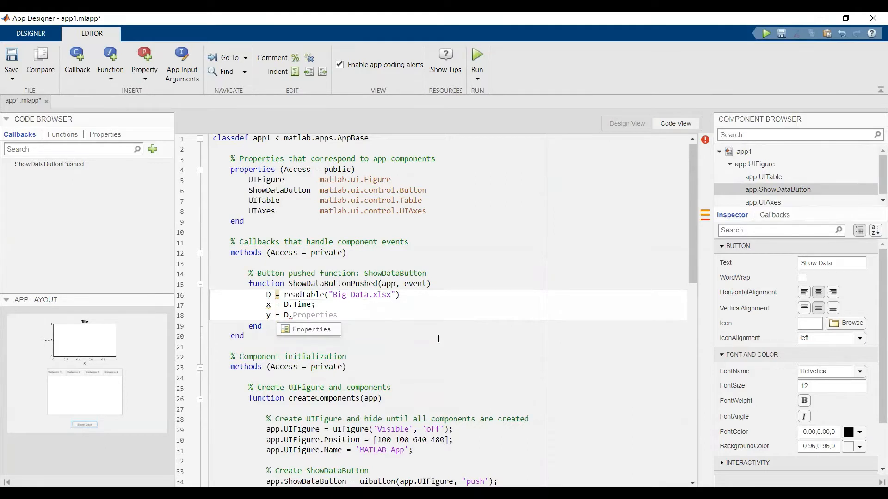
pyautogui.write('.Spe')
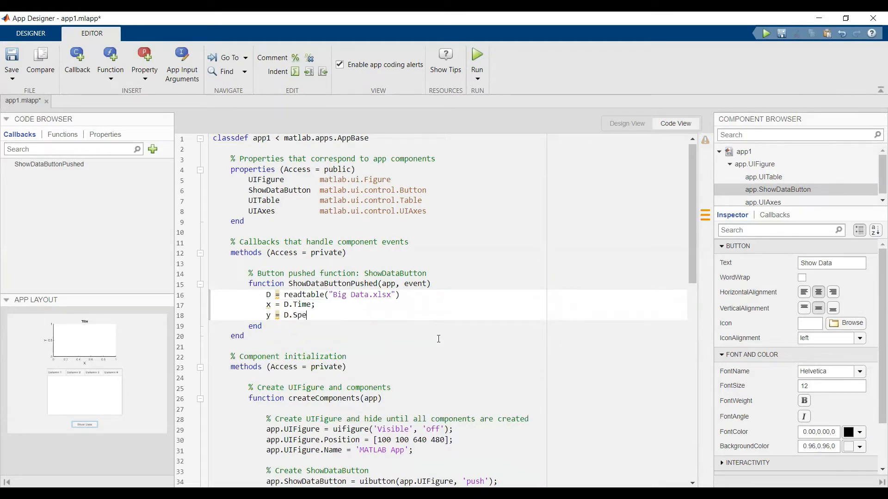
pyautogui.write('ed;')
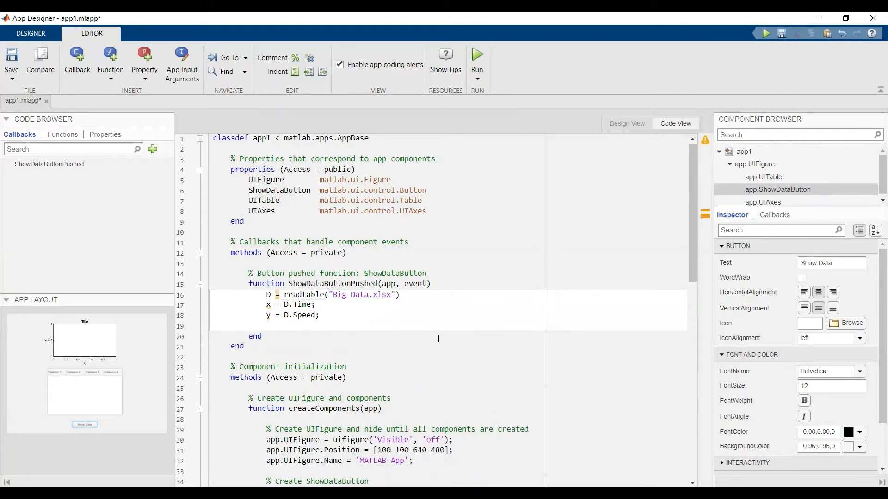
# Step: Write plot(app.UIAxes,x,y,'r'); so speed is drawn against time in red
pyautogui.write('pl')
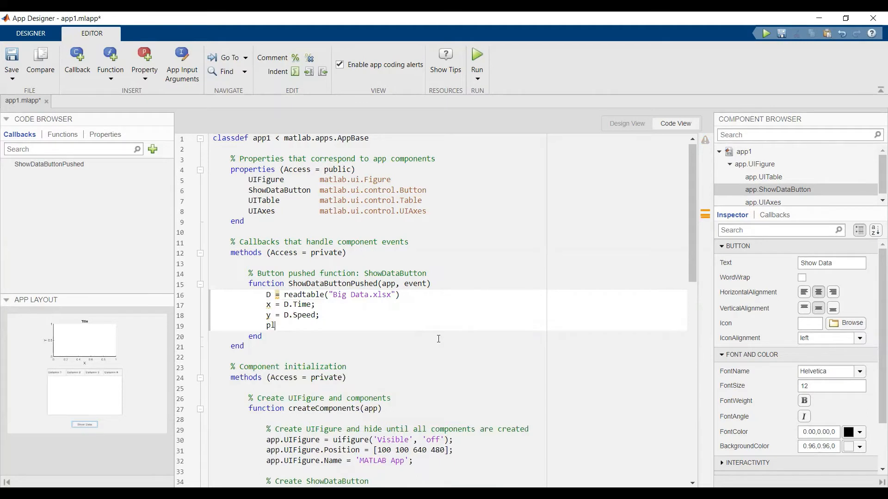
pyautogui.write('ot()')
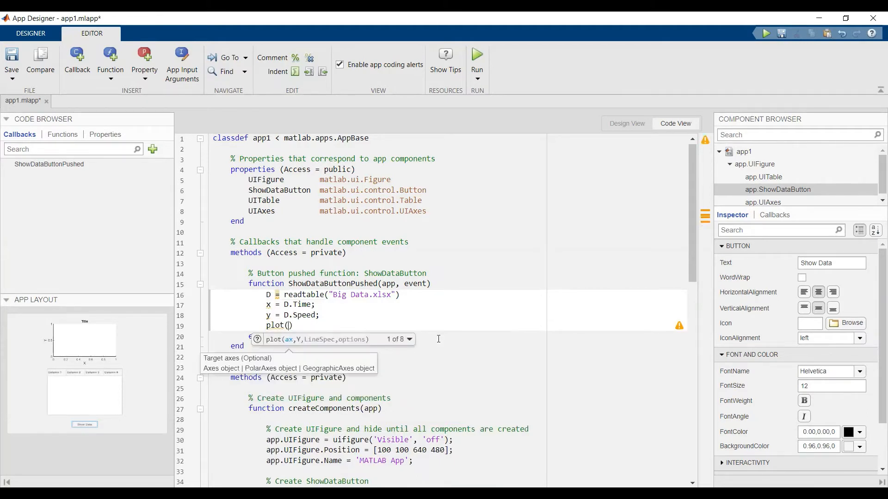
pyautogui.write('app.UIAxes')
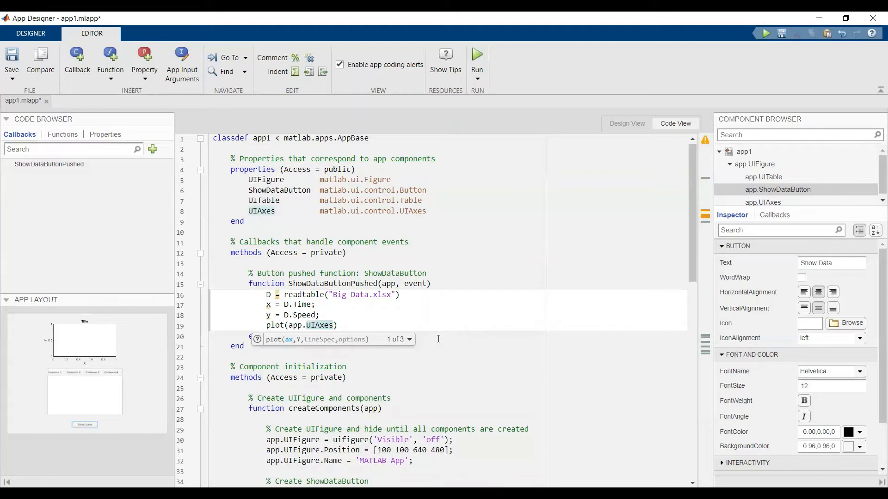
pyautogui.write(",x,y,'")
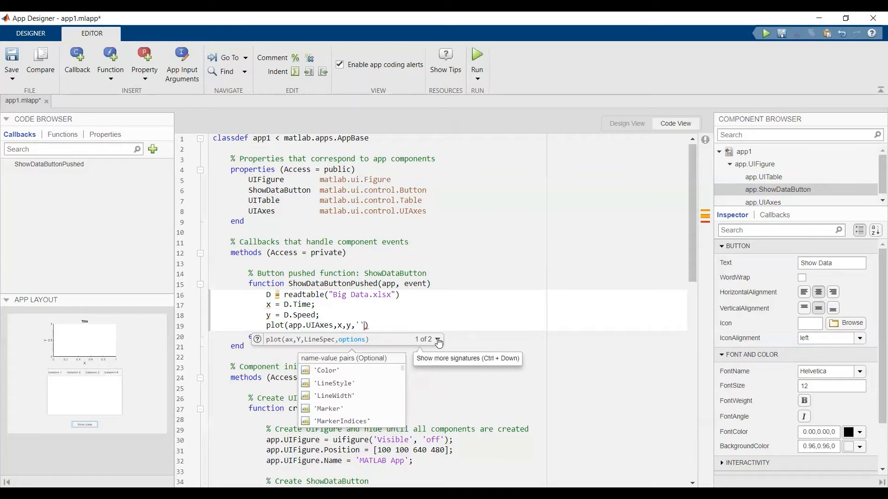
pyautogui.write('r')
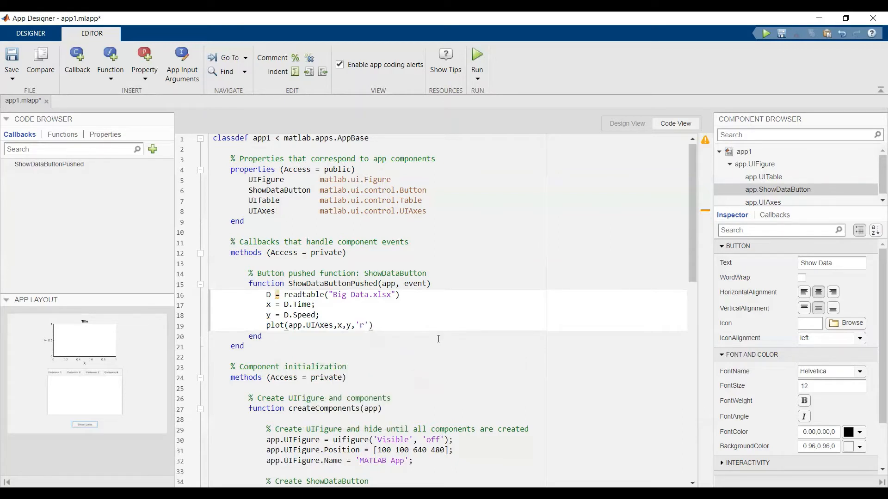
pyautogui.write(';')
pyautogui.write('title')
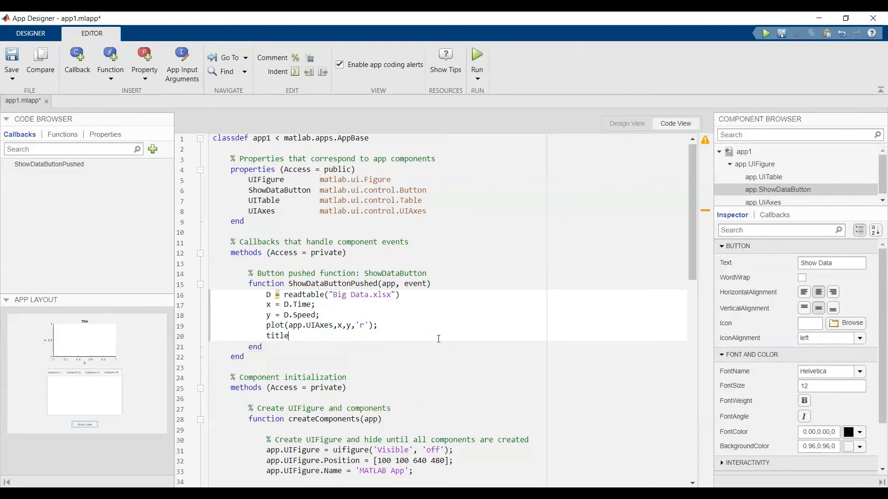
# Step: Complete title(app.UIAxes,'Big Data') and leave blank lines below it
pyautogui.write('()')
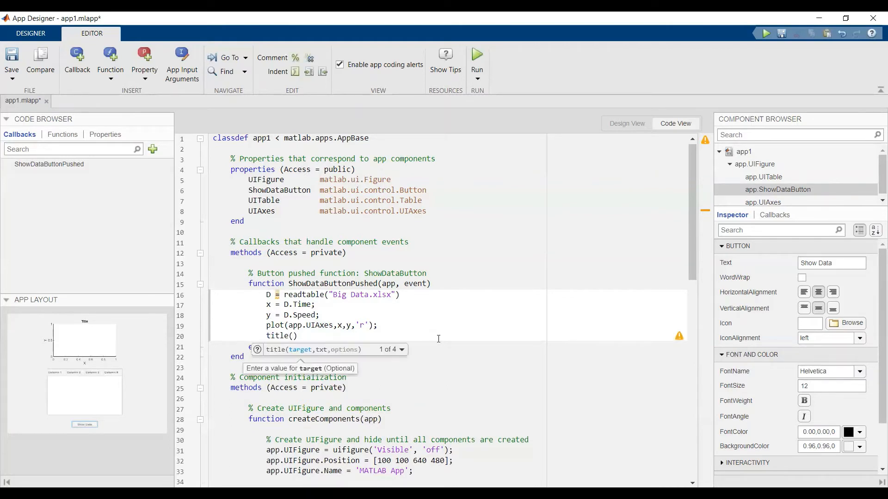
pyautogui.write('app.UIAxes,;;')
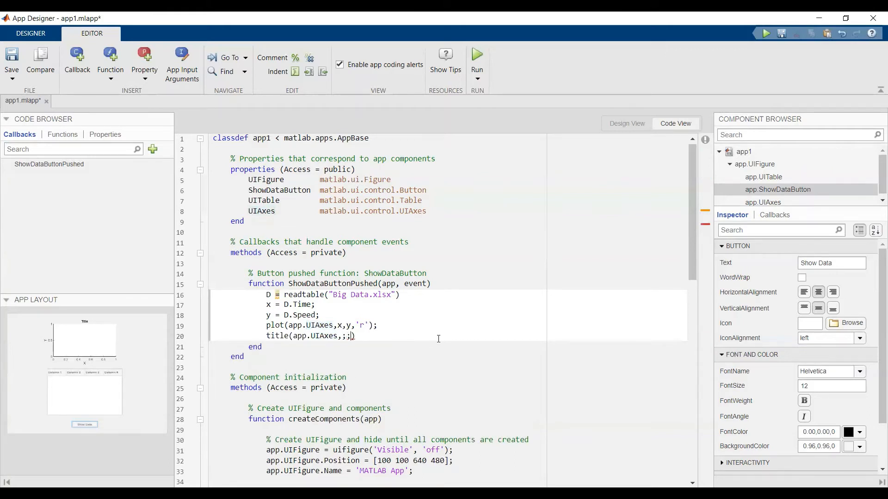
pyautogui.write("'B")
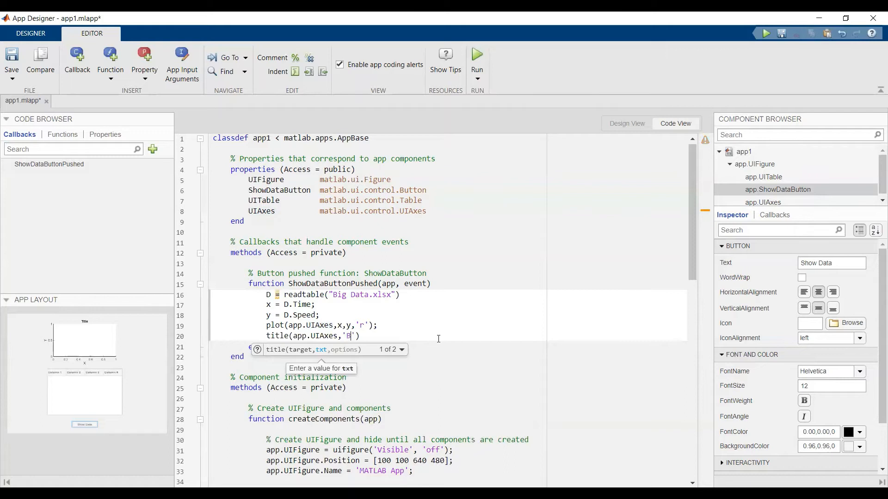
pyautogui.write('ig')
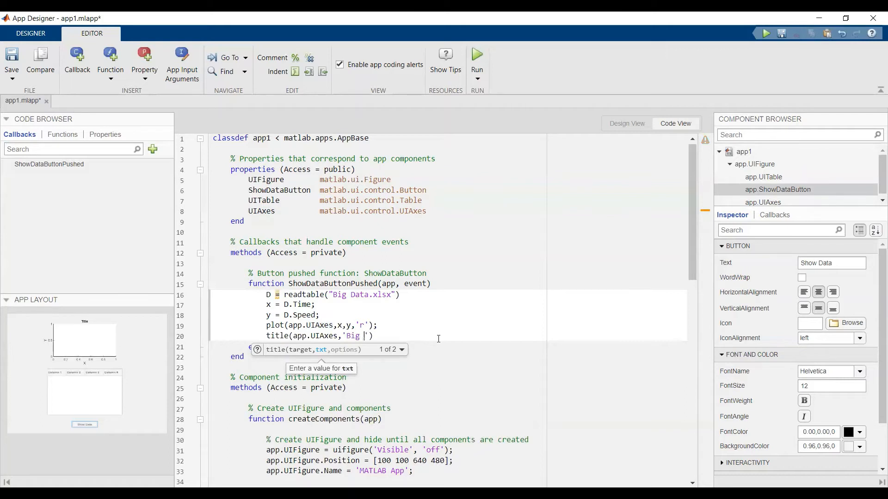
pyautogui.write('Data')
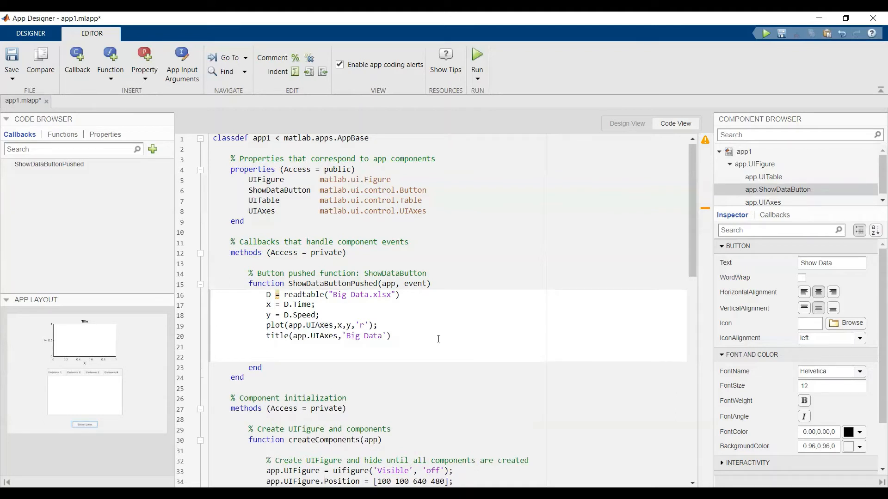
pyautogui.click(266, 357)
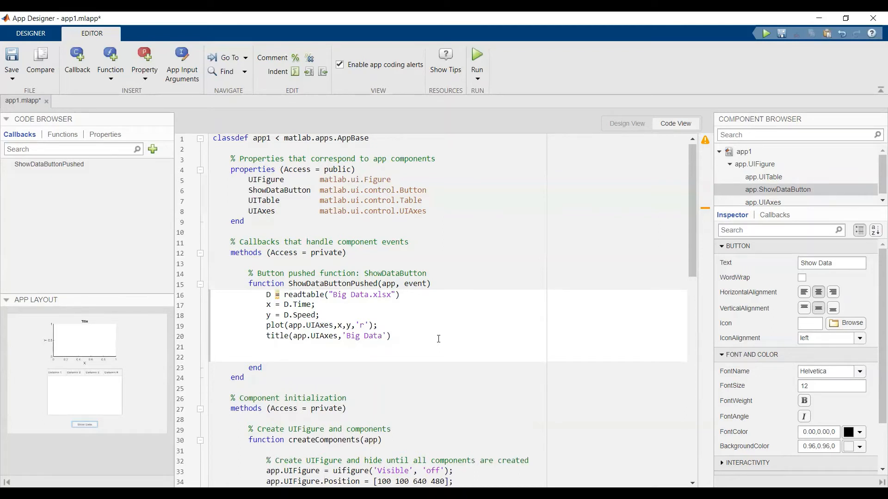
# Step: Write app.UITable.Data = D; to fill the table, then move to the next line
pyautogui.write('app.UI')
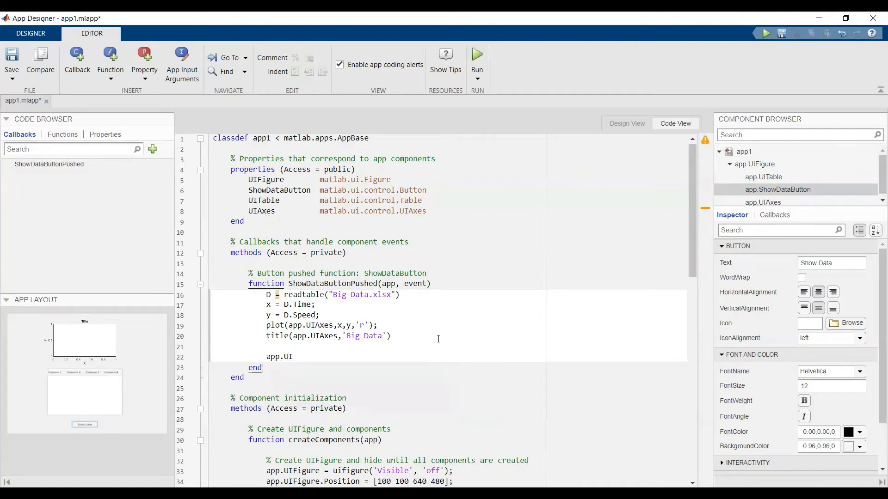
pyautogui.write('Table')
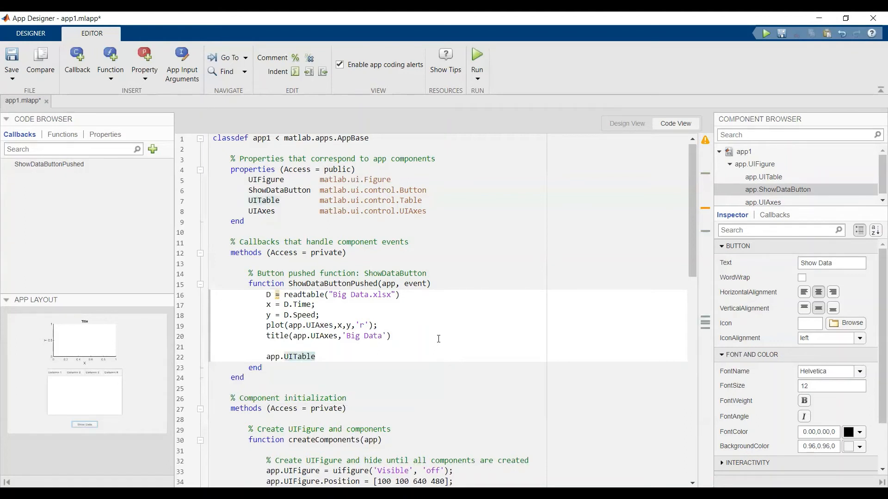
pyautogui.write('.Data')
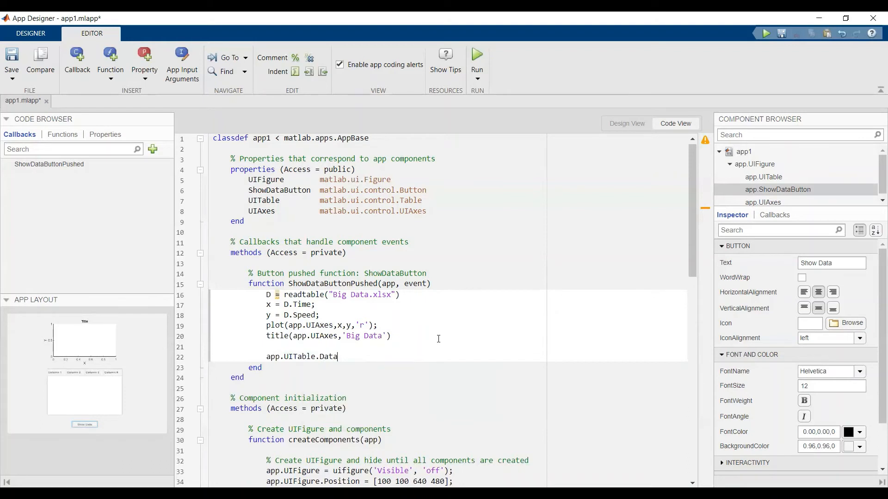
pyautogui.write('=')
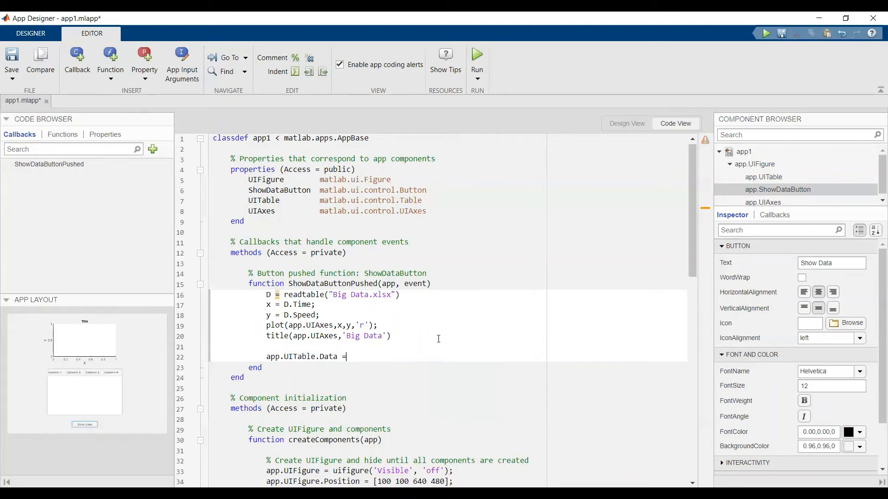
pyautogui.write('D;')
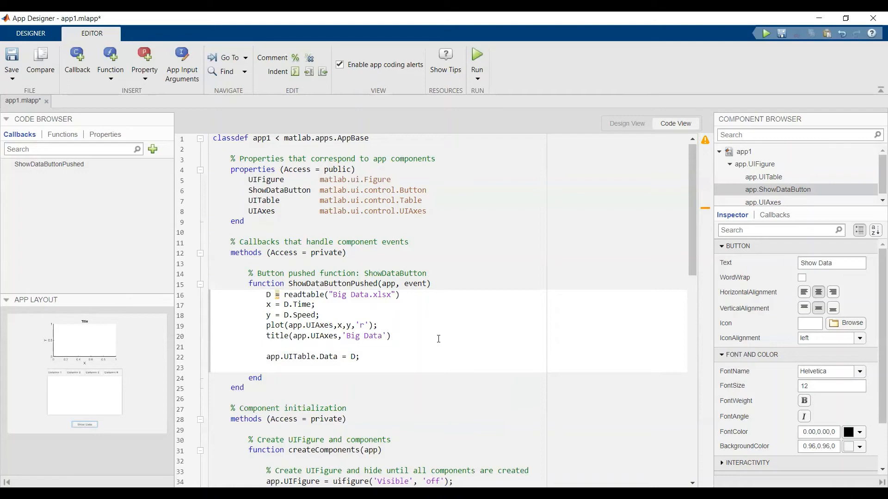
pyautogui.click(266, 368)
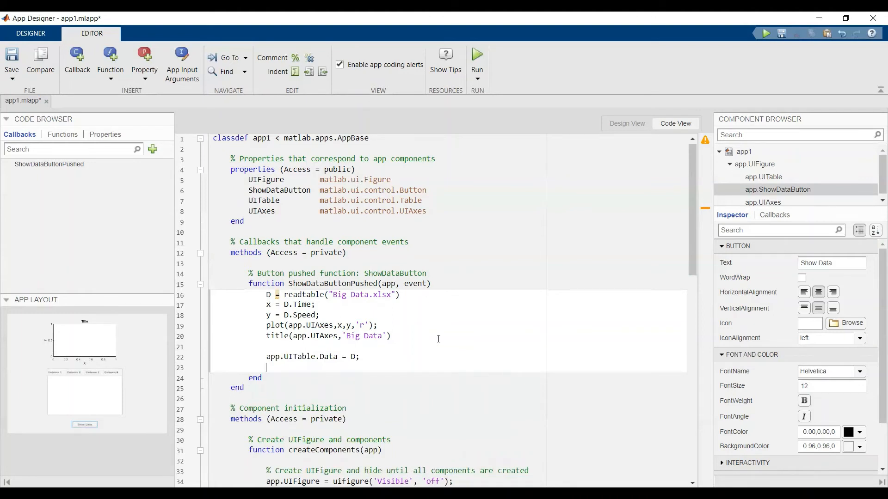
# Step: Write app.UITable.ColumnName = using the autocomplete suggestions
pyautogui.write('app')
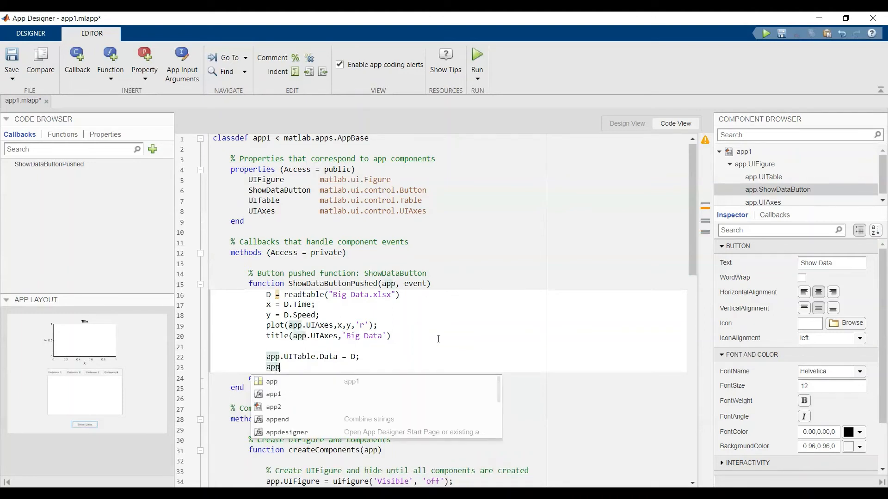
pyautogui.write('.UITable.')
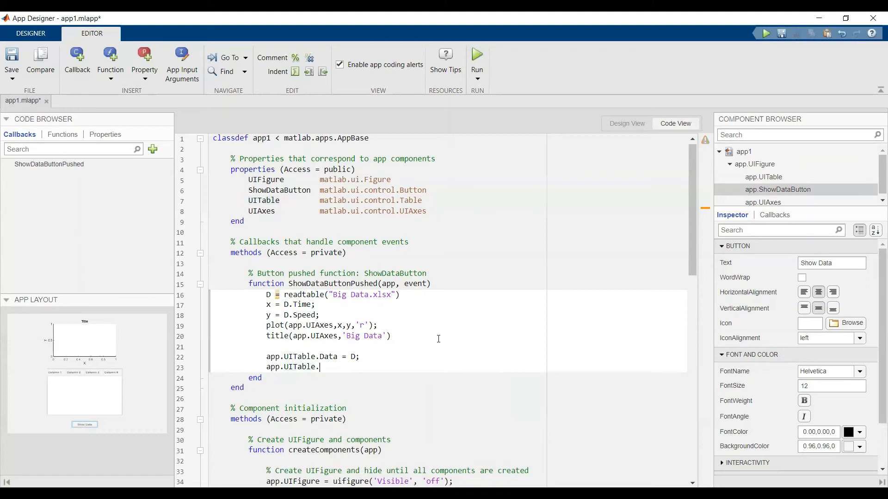
pyautogui.write('c')
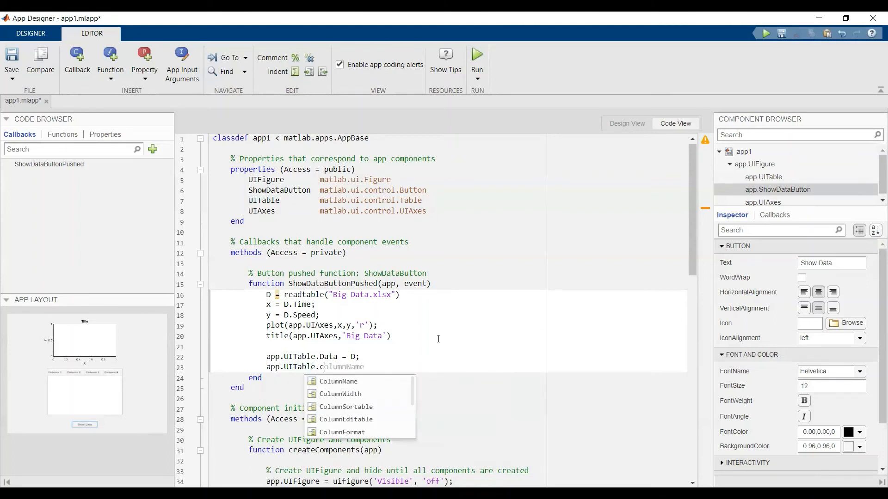
pyautogui.write('olu,')
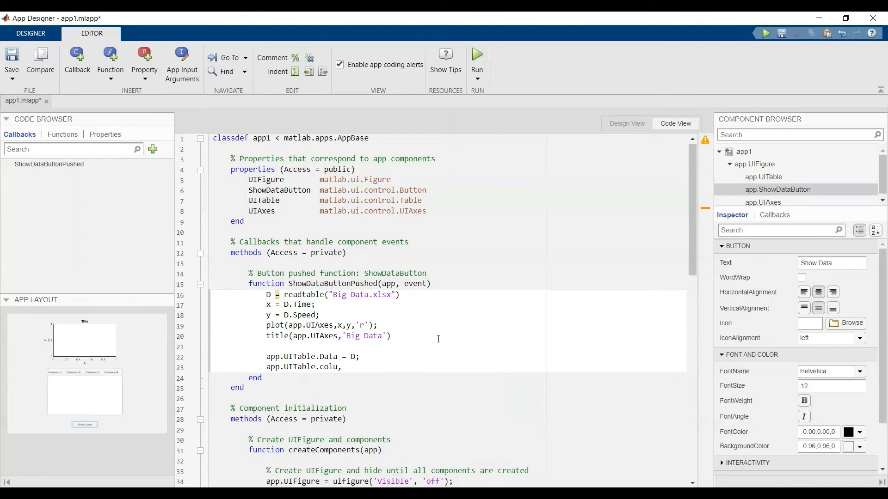
pyautogui.write('Name =')
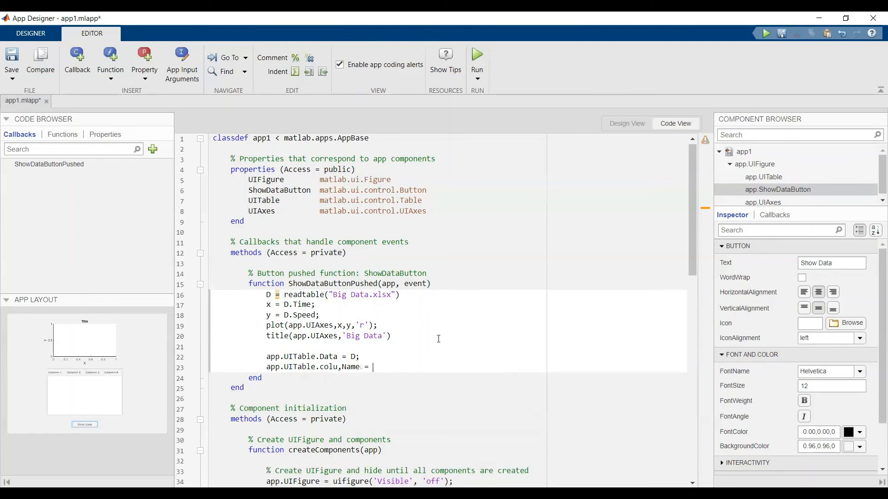
# Step: Finish the line with D.Properties.VariableNames; as the column-name source
pyautogui.write('D')
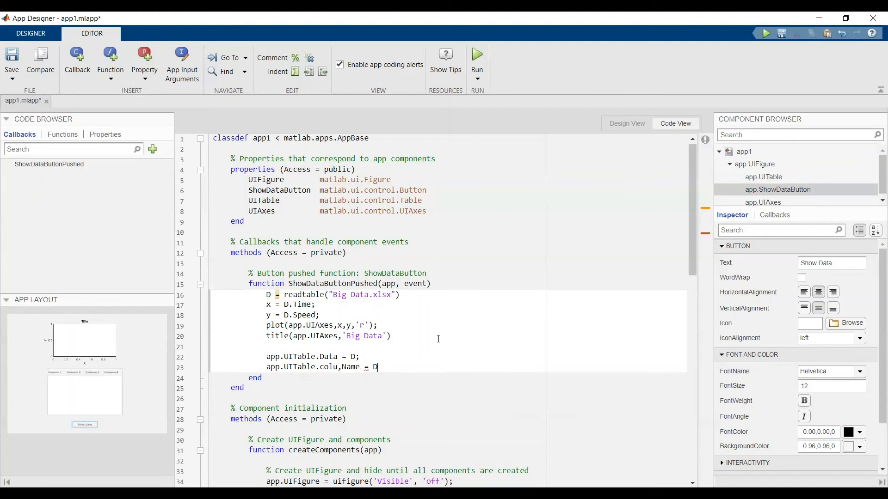
pyautogui.write('.Properties')
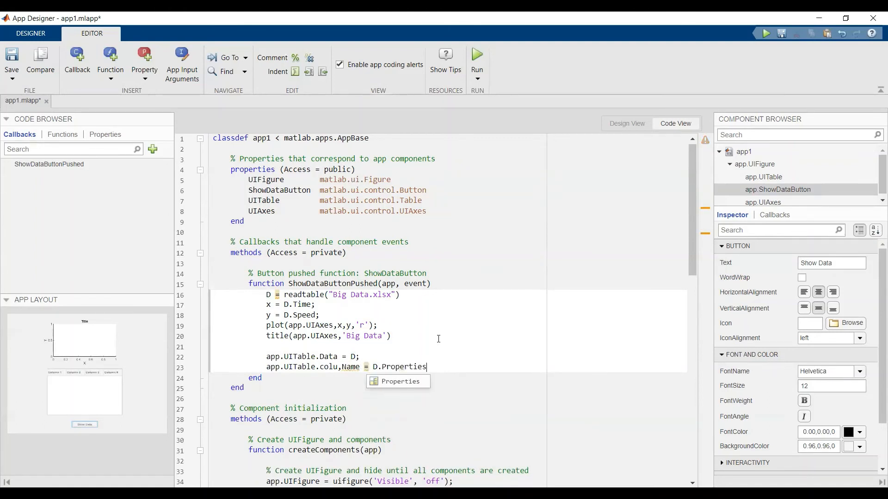
pyautogui.write(',')
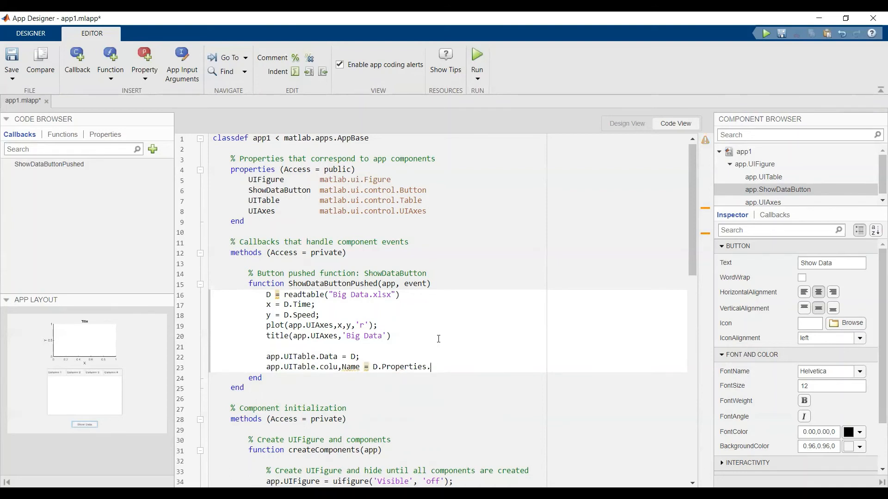
pyautogui.write('vari')
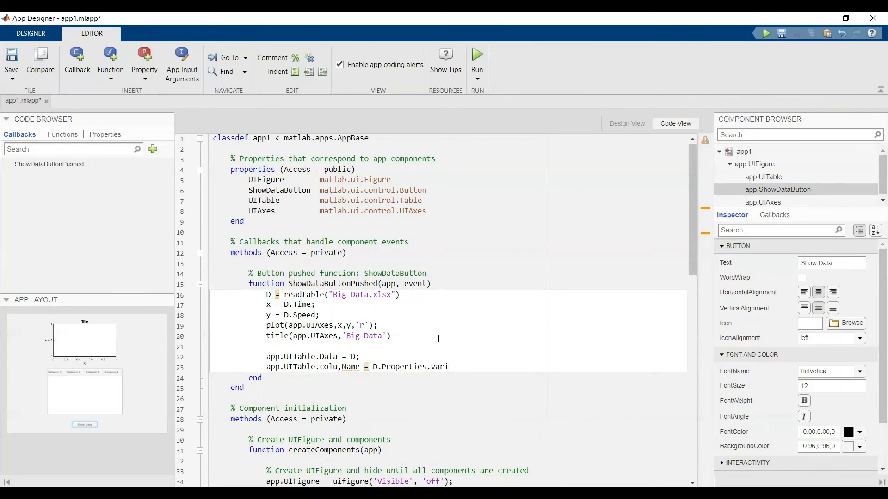
pyautogui.write('able')
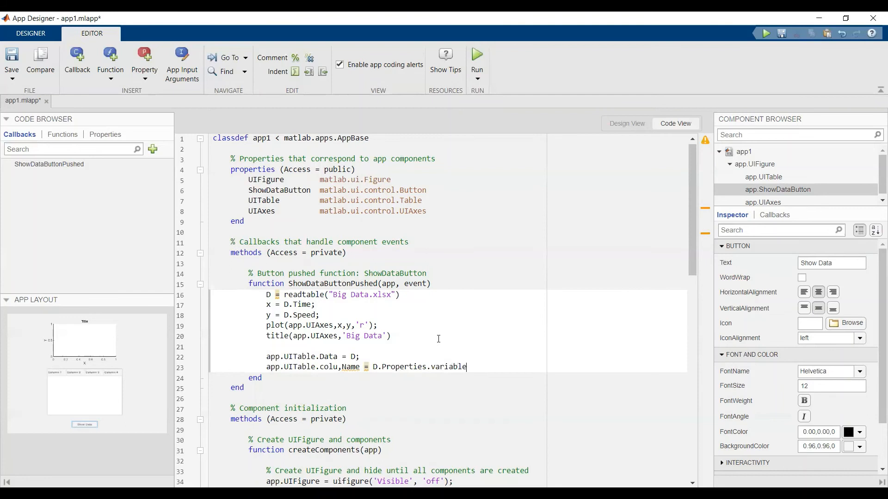
pyautogui.write('Nma')
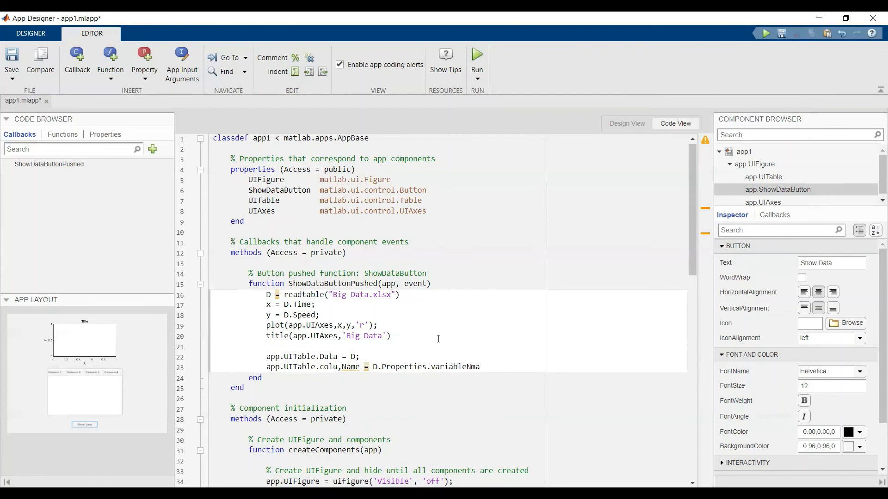
pyautogui.write('aes;')
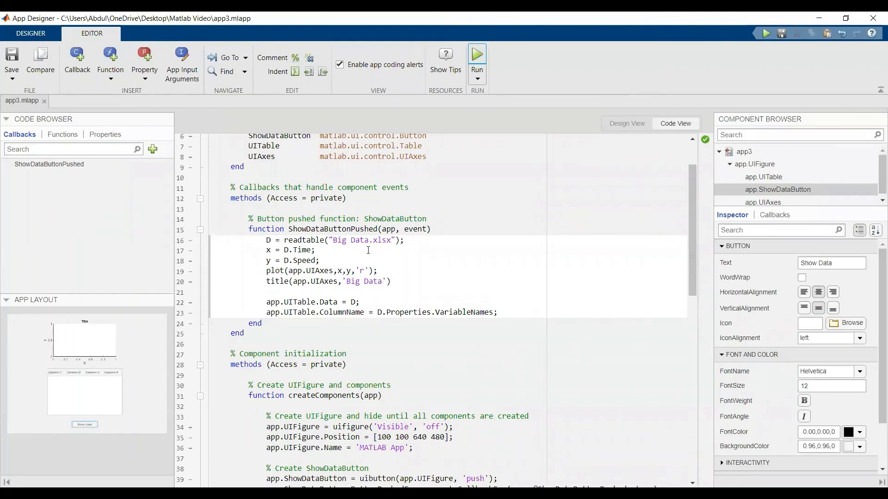
pyautogui.moveTo(412, 203)
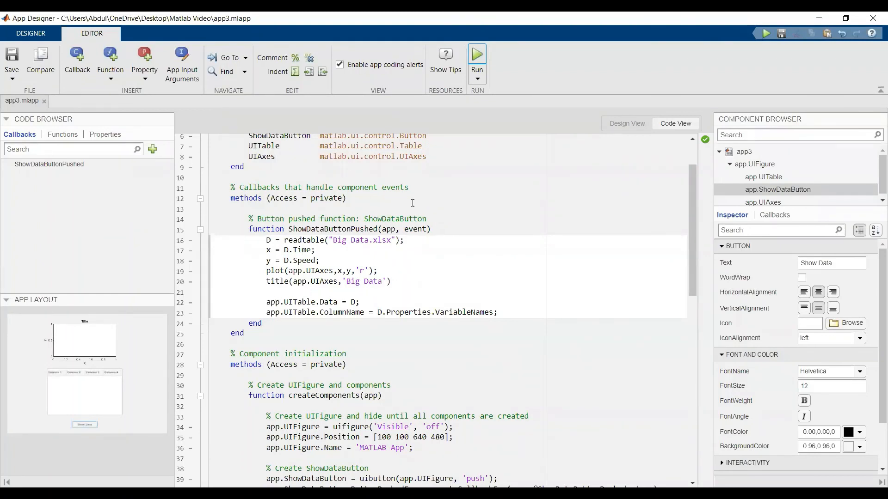
# Step: Run app3 from the Editor toolstrip to test the Show Data button
pyautogui.click(476, 53)
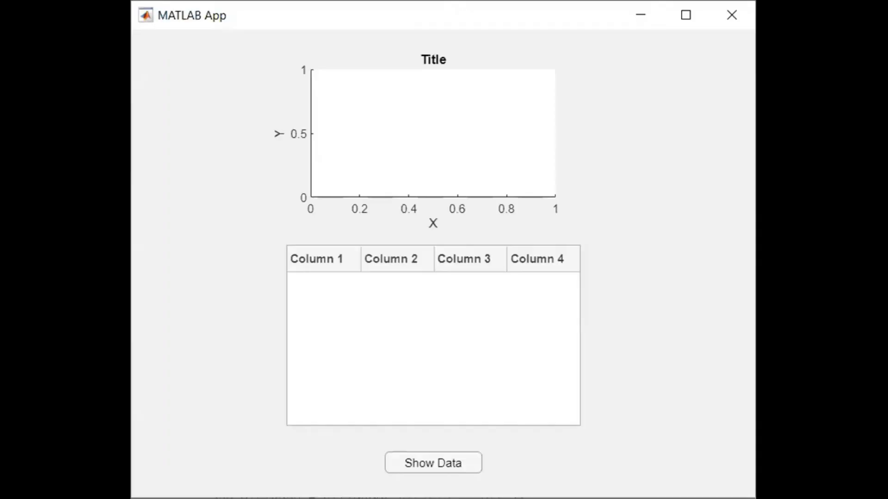
pyautogui.moveTo(462, 402)
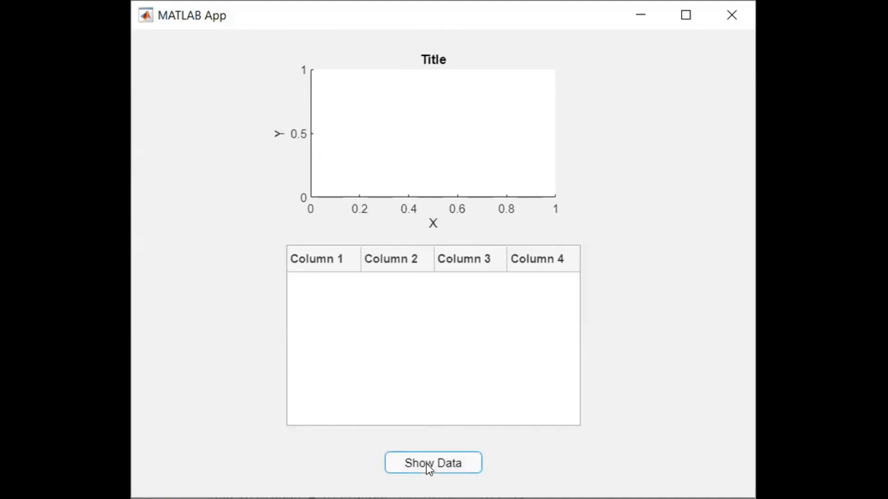
# Step: Plot Big Data in red with its Time/Speed table via Show Data and add a data tip on one point
pyautogui.click(433, 463)
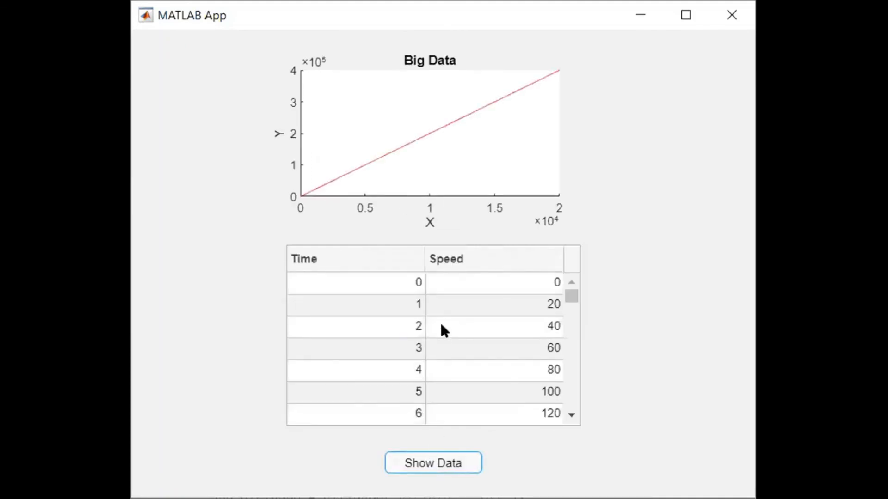
pyautogui.moveTo(388, 163)
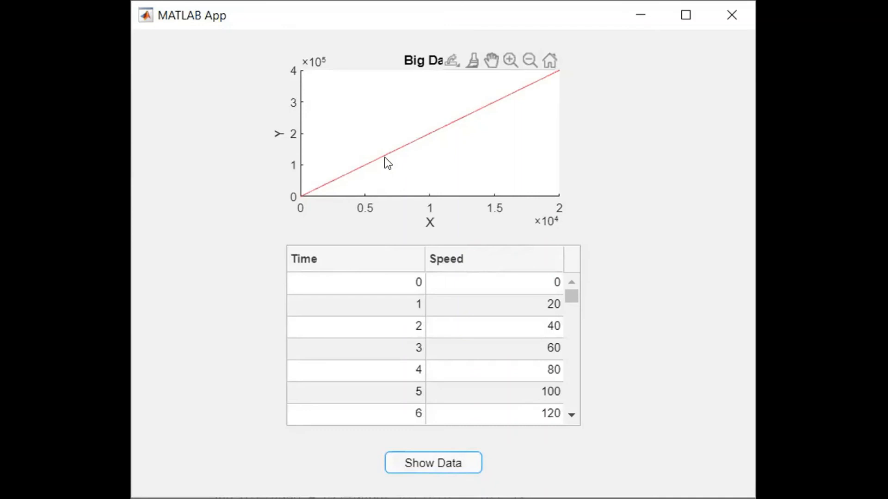
pyautogui.click(388, 154)
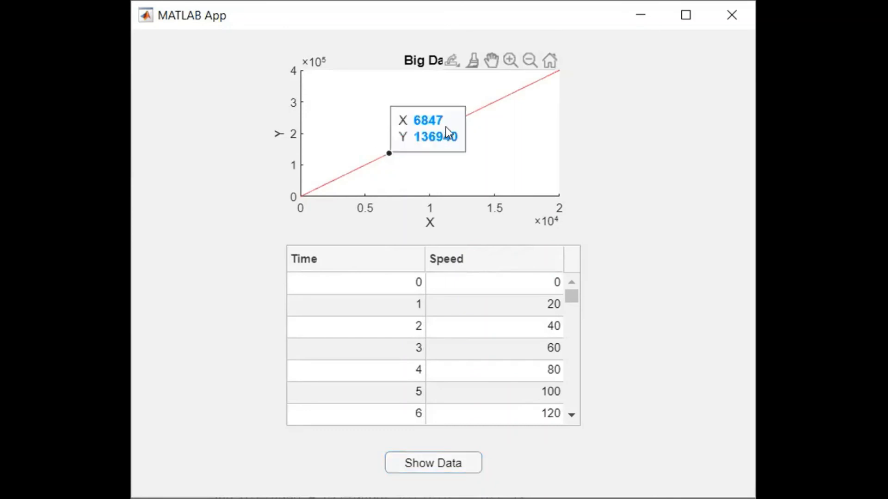
pyautogui.moveTo(362, 185)
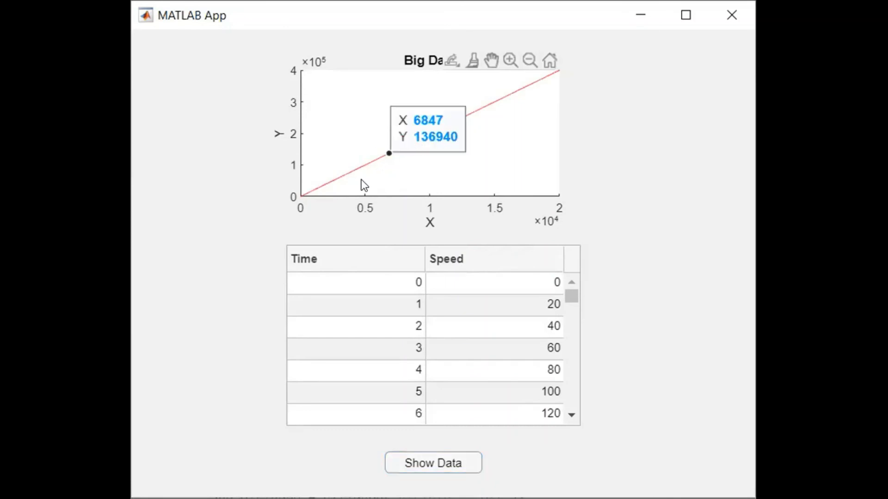
pyautogui.scroll(-3)
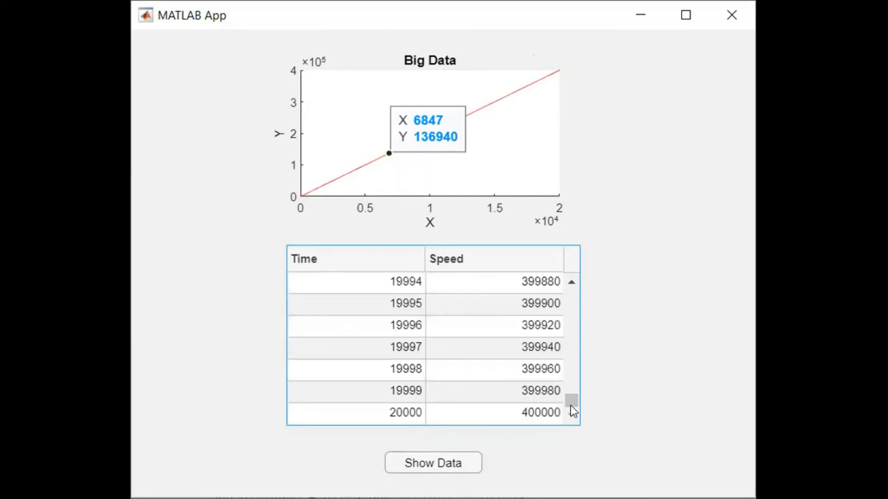
pyautogui.scroll(3)
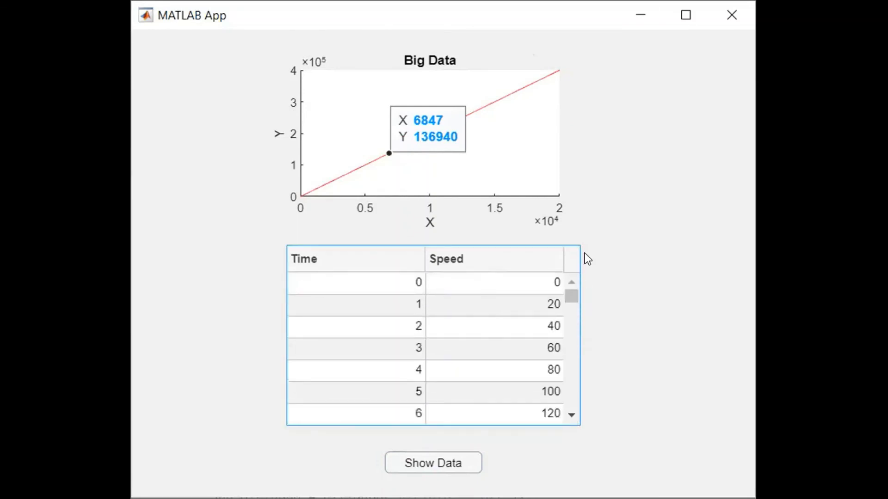